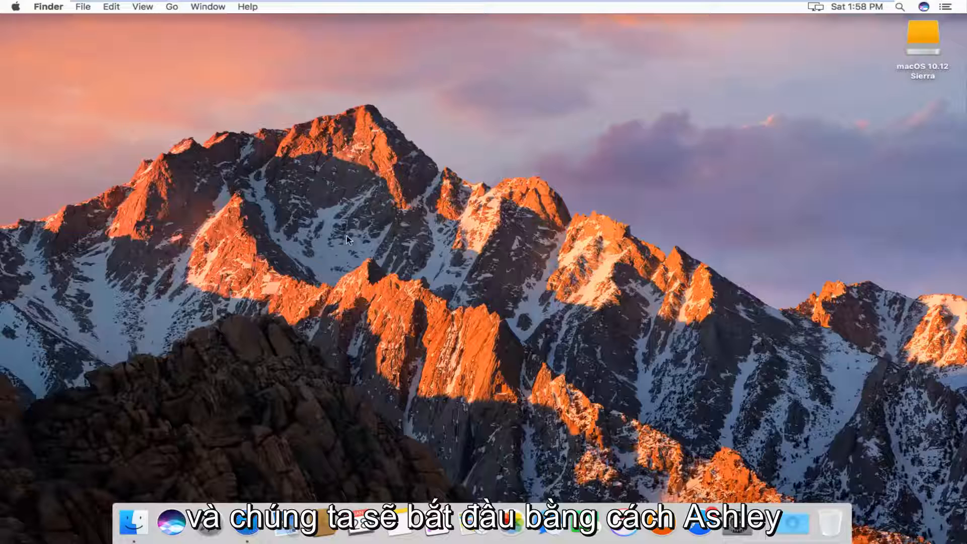
- Launch Safari from the Dock, landing on its Favorites page
click(246, 524)
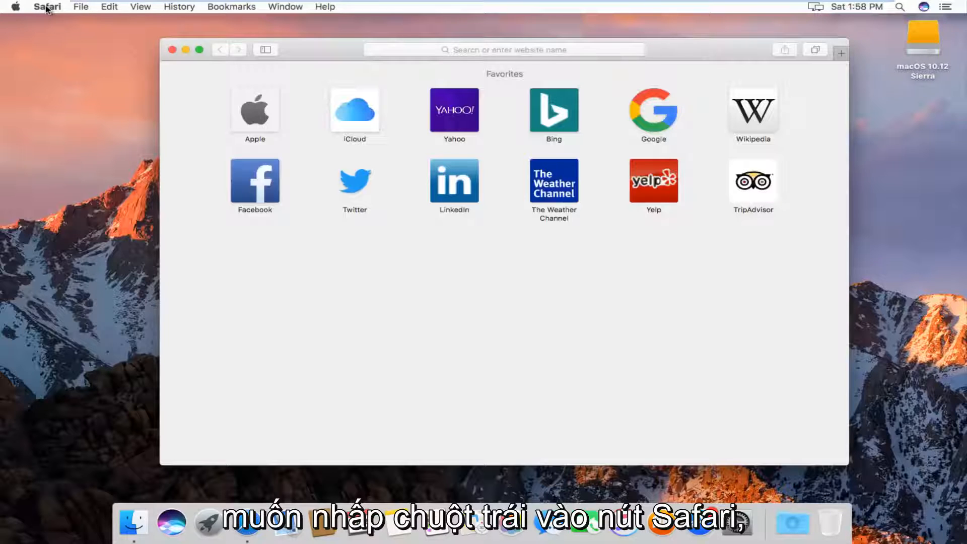
- Bring up the Clear History prompt from the Safari menu with its time-range choices shown
click(47, 7)
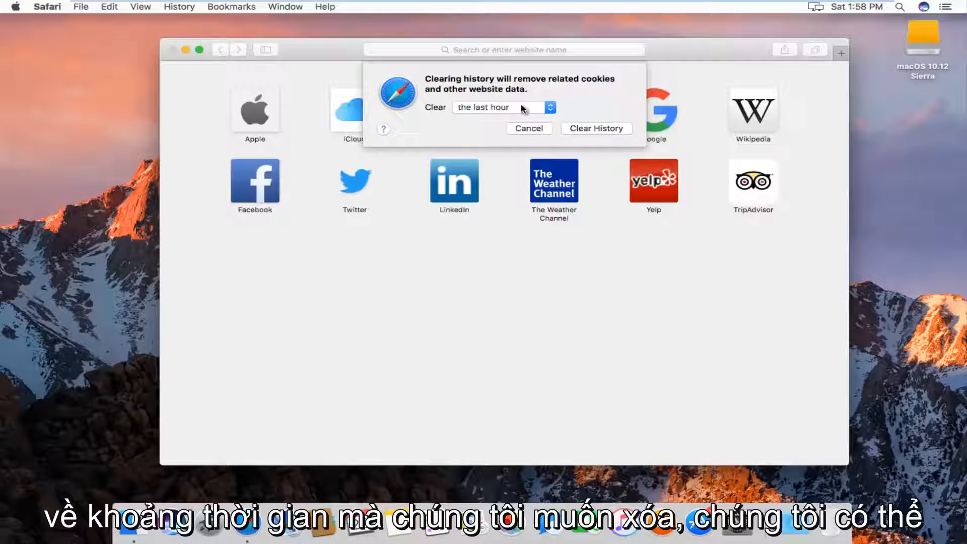
click(502, 107)
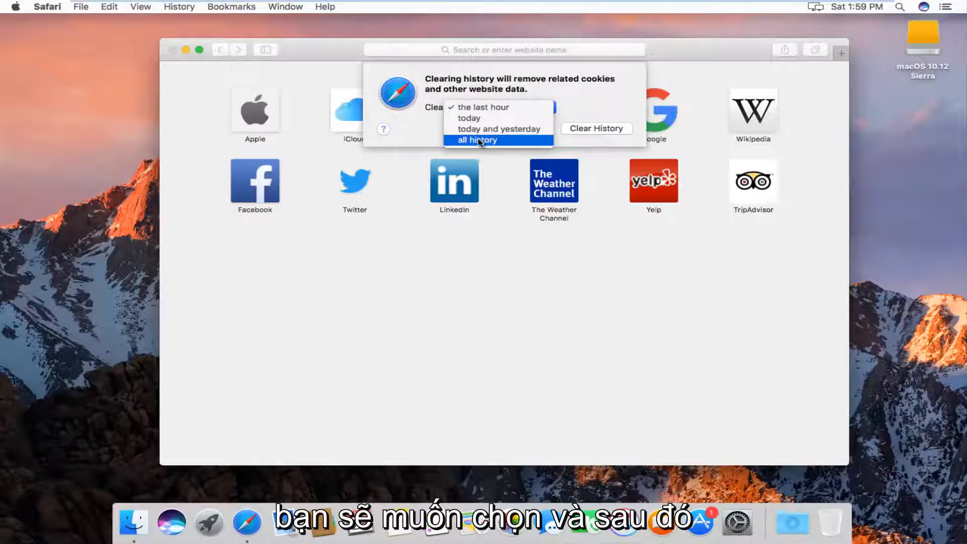
- Clear all browsing history by choosing 'all history' and confirming
click(475, 140)
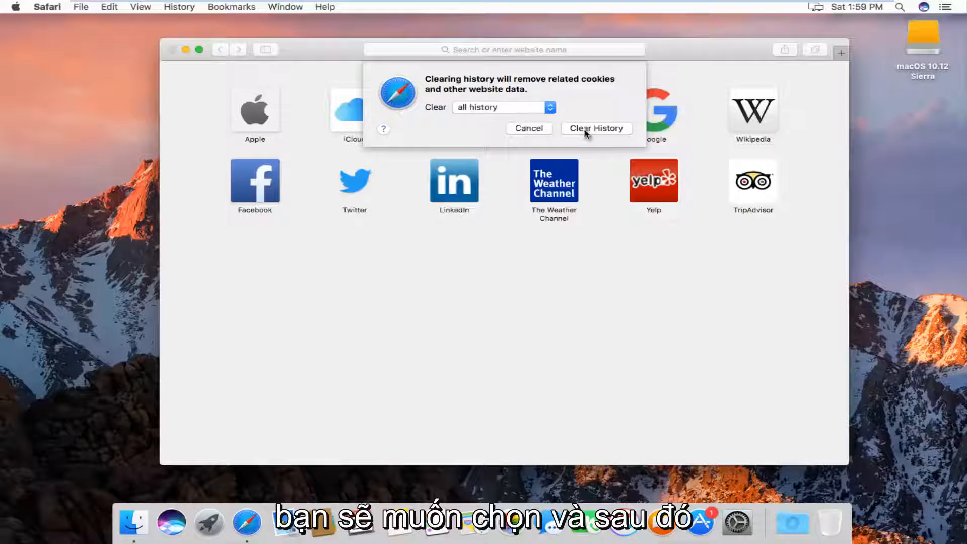
click(596, 128)
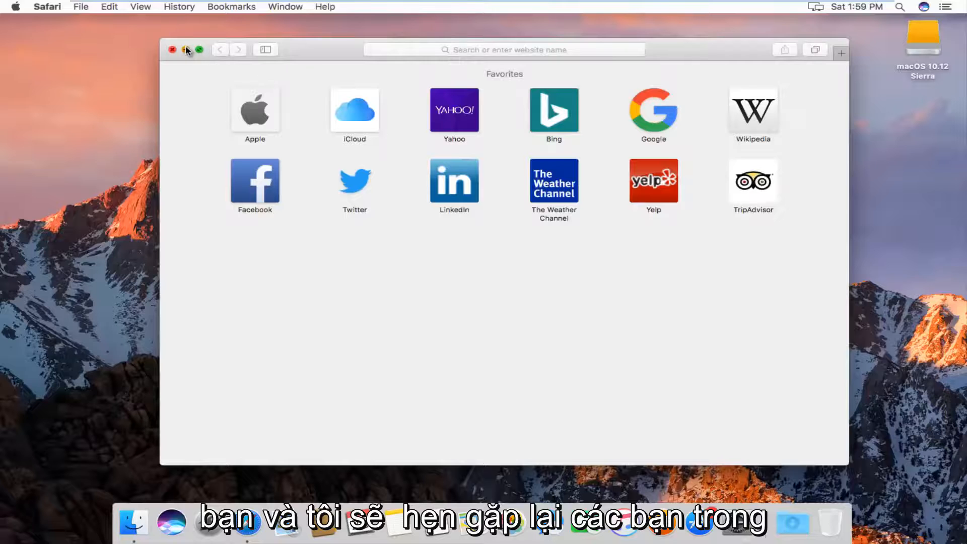
- Close the Safari window, returning to the Finder desktop
click(172, 50)
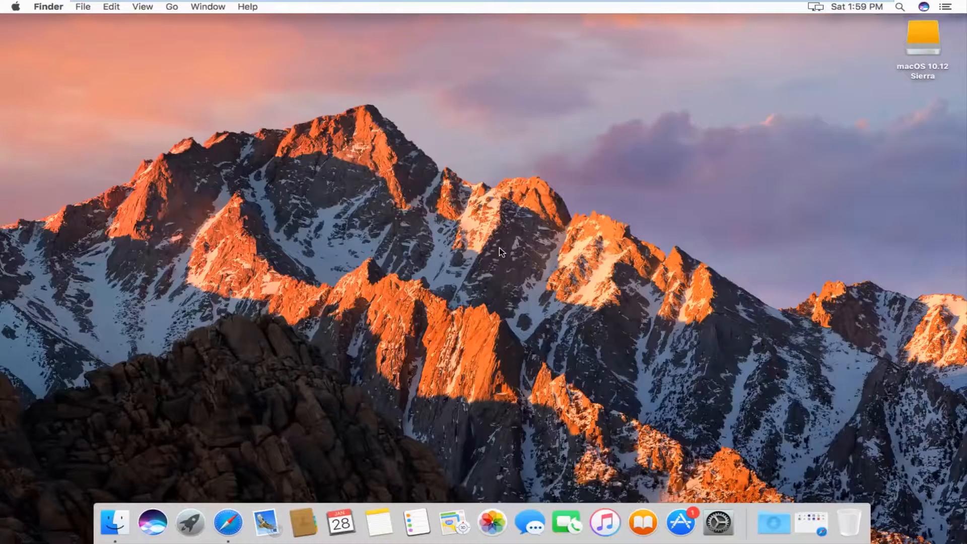